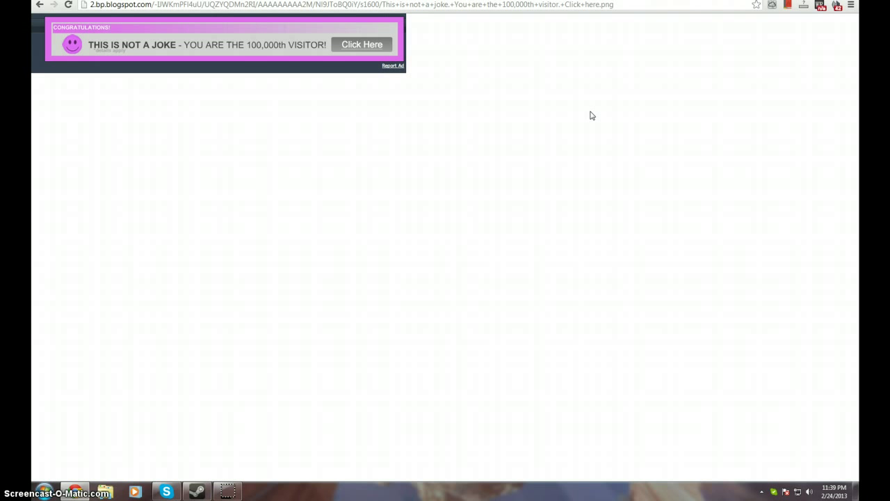
Bring up Chrome's main menu to reach the Clear browsing data option.
{"action": "left_click", "coordinate": [863, 6]}
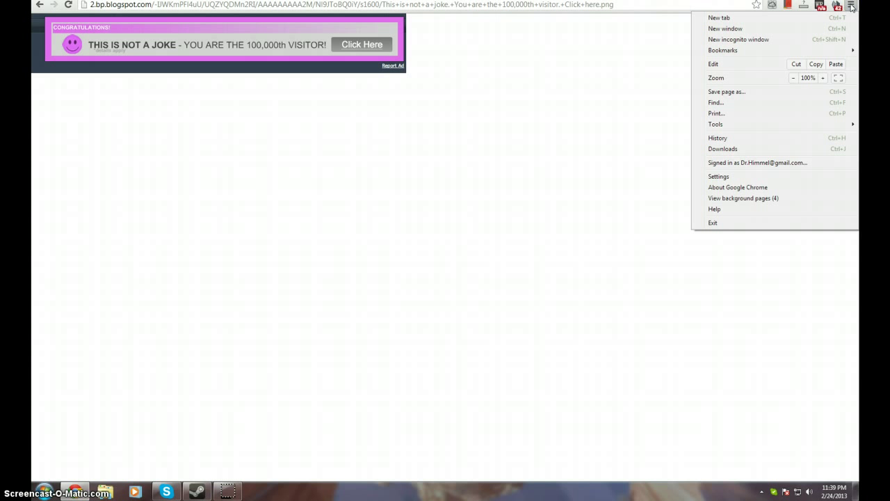
{"action": "mouse_move", "coordinate": [745, 139]}
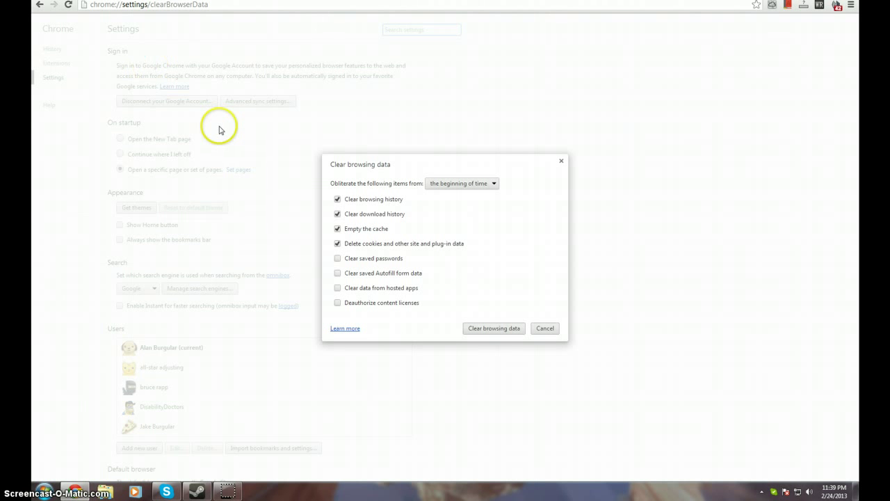
{"action": "mouse_move", "coordinate": [462, 201]}
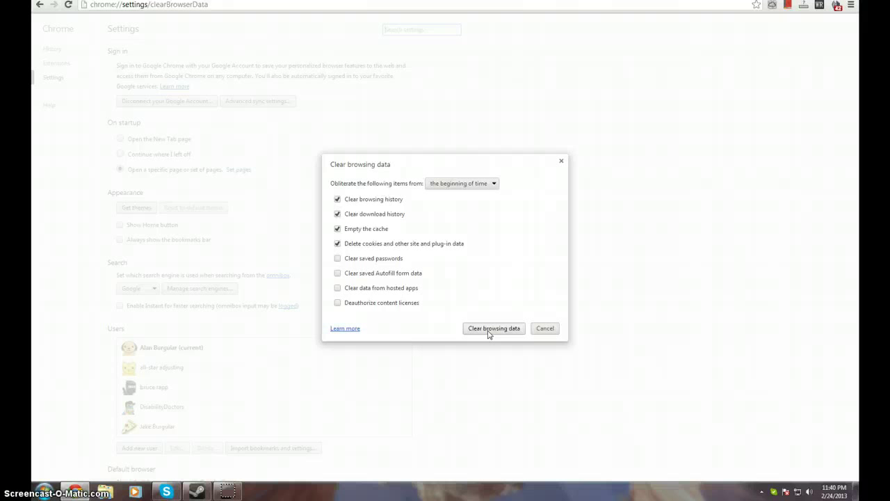
Clear history, downloads, cache and cookies from the beginning of time.
{"action": "left_click", "coordinate": [492, 328]}
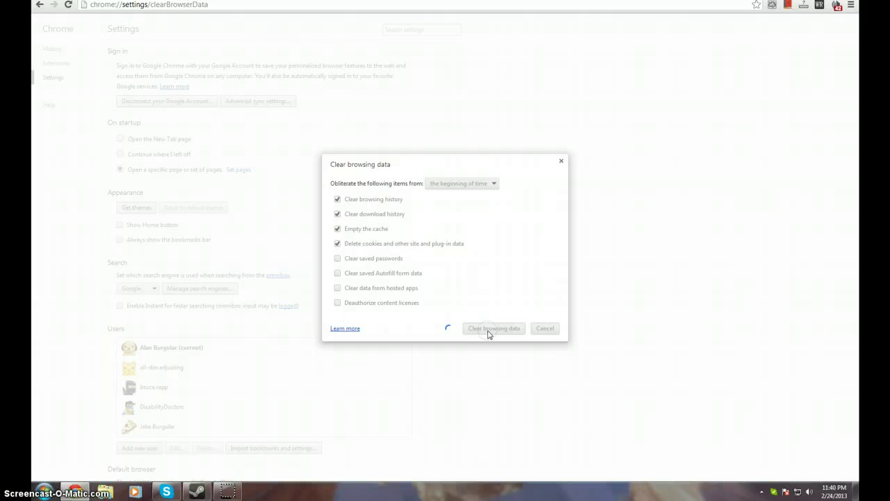
{"action": "left_click", "coordinate": [492, 328]}
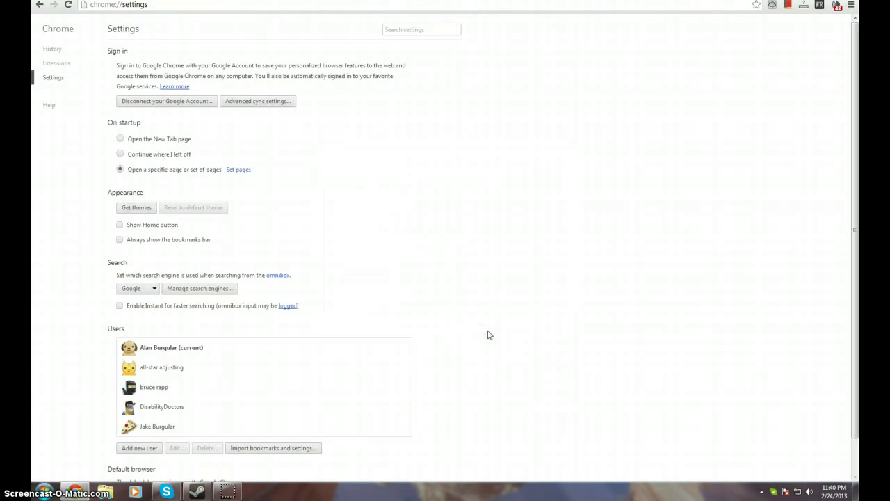